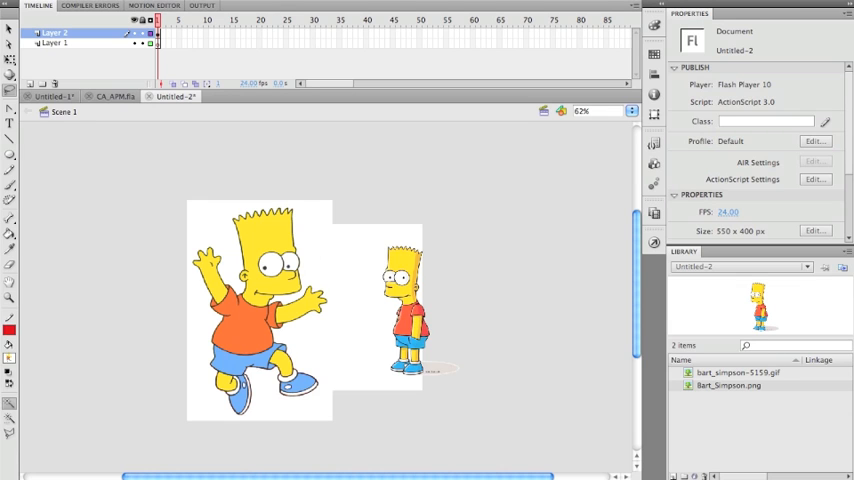
Step: Select the waving Bart bitmap and drag it toward the stage's left edge
click(260, 310)
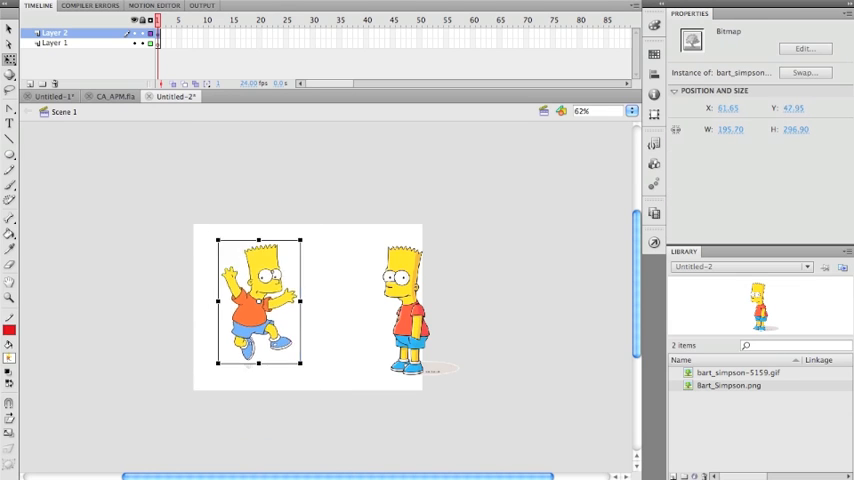
drag(258, 304, 176, 312)
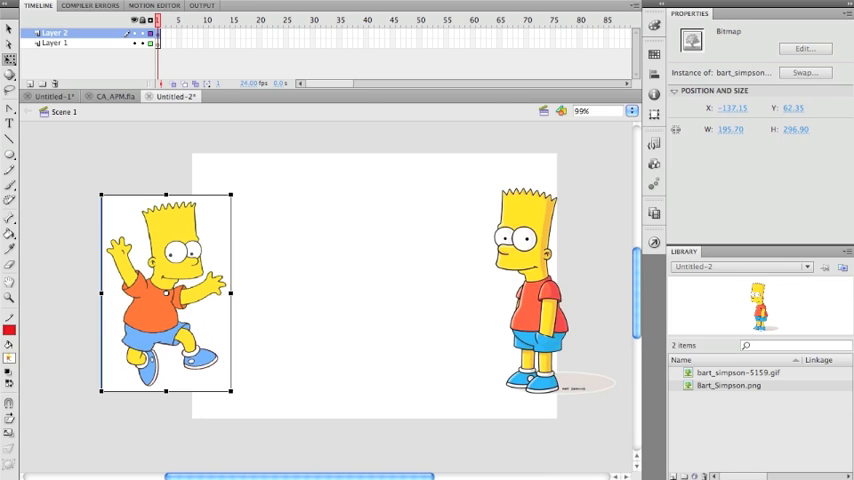
Step: Drag the waving Bart bitmap back onto the left side of the stage
drag(164, 296, 330, 284)
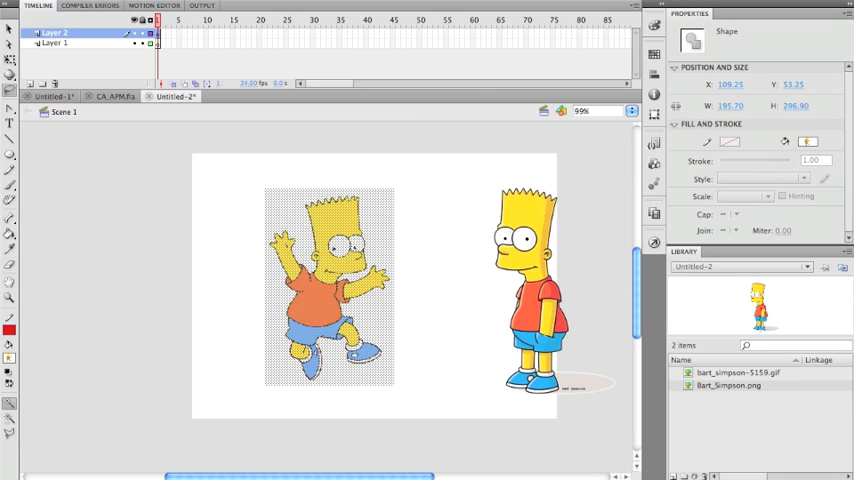
Step: Deselect the broken-apart waving Bart shape by clicking an empty area
click(10, 156)
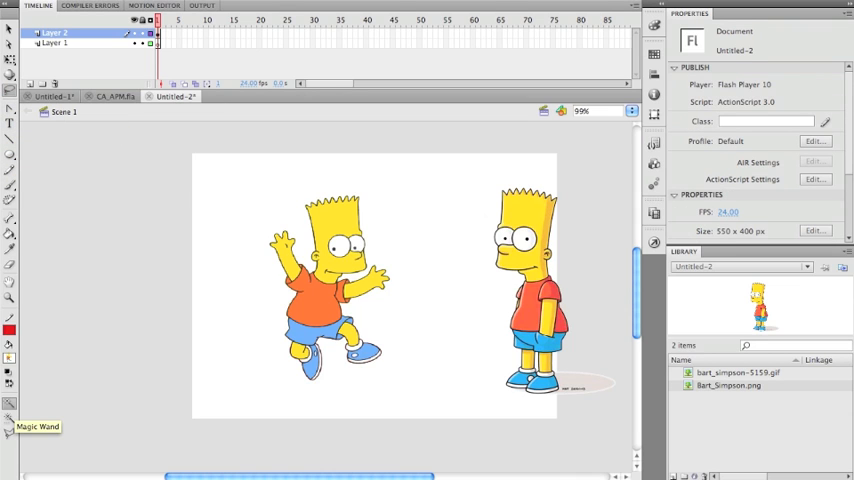
mouse_move(10, 418)
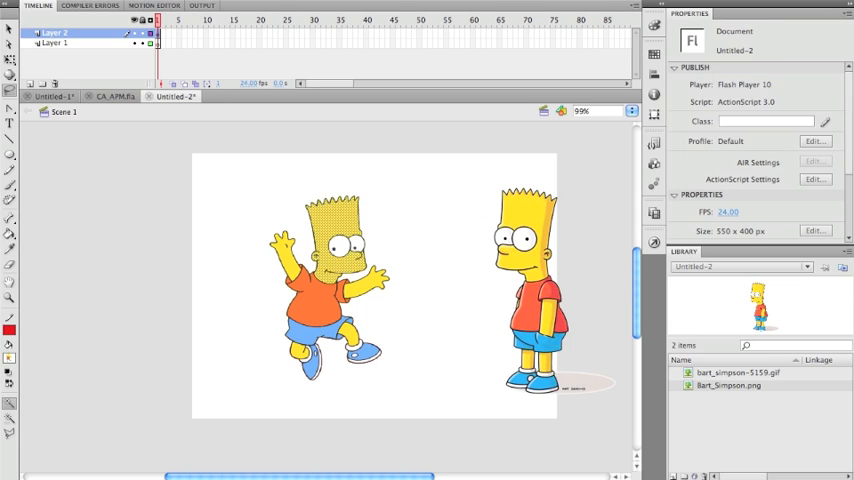
click(330, 290)
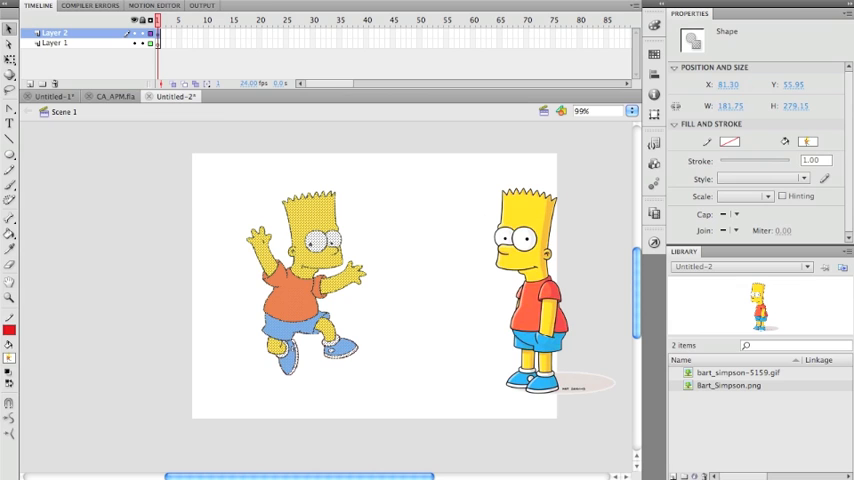
Step: Select the cleaned-up waving Bart shape and move it leftward on the stage
click(304, 280)
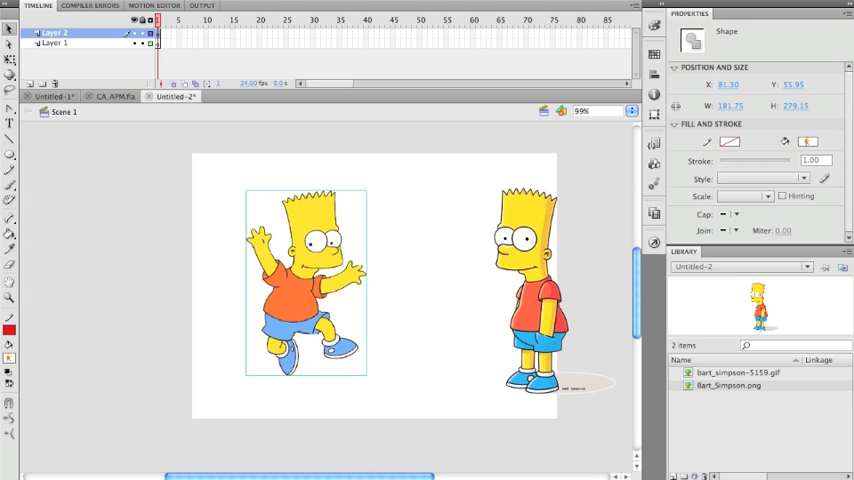
drag(304, 280, 124, 280)
text(10)
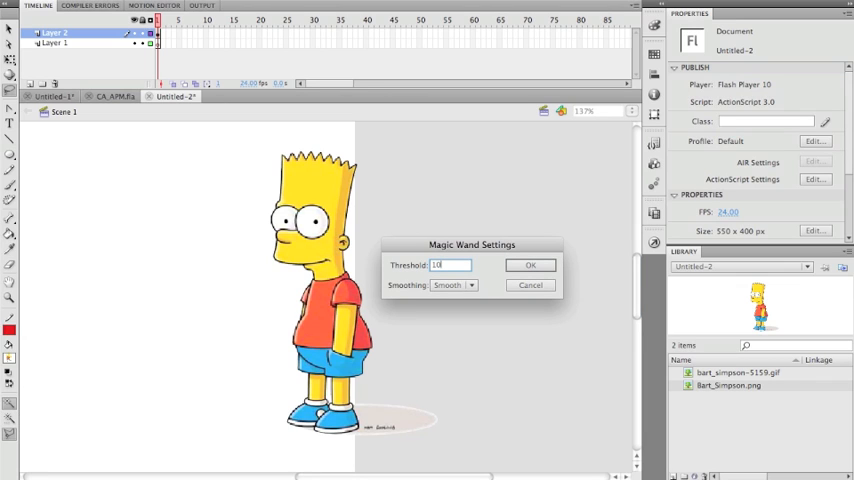
Step: Enter a new Magic Wand threshold value and confirm the settings
click(454, 284)
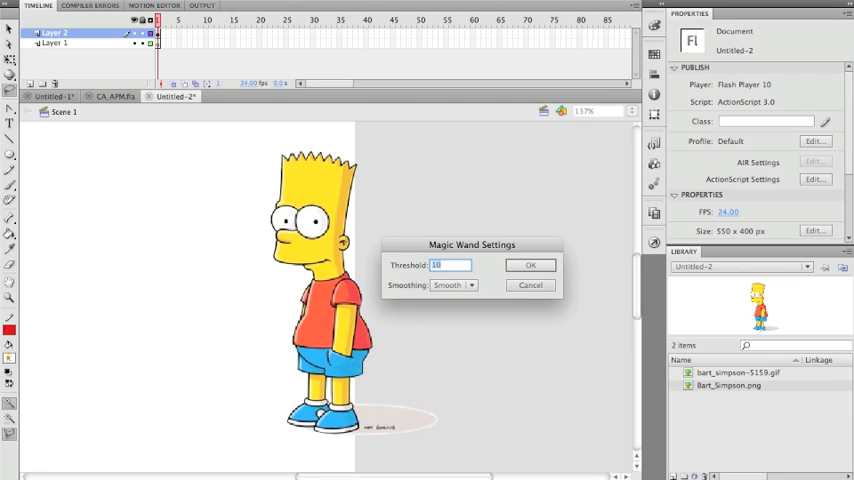
click(530, 264)
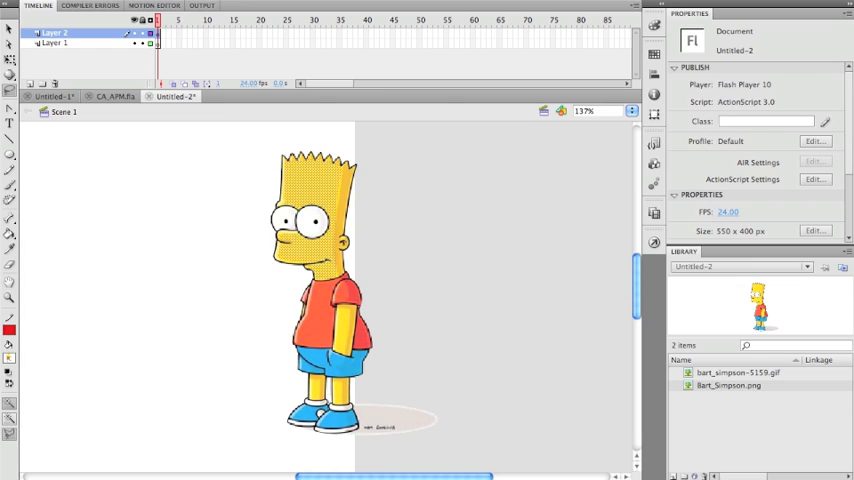